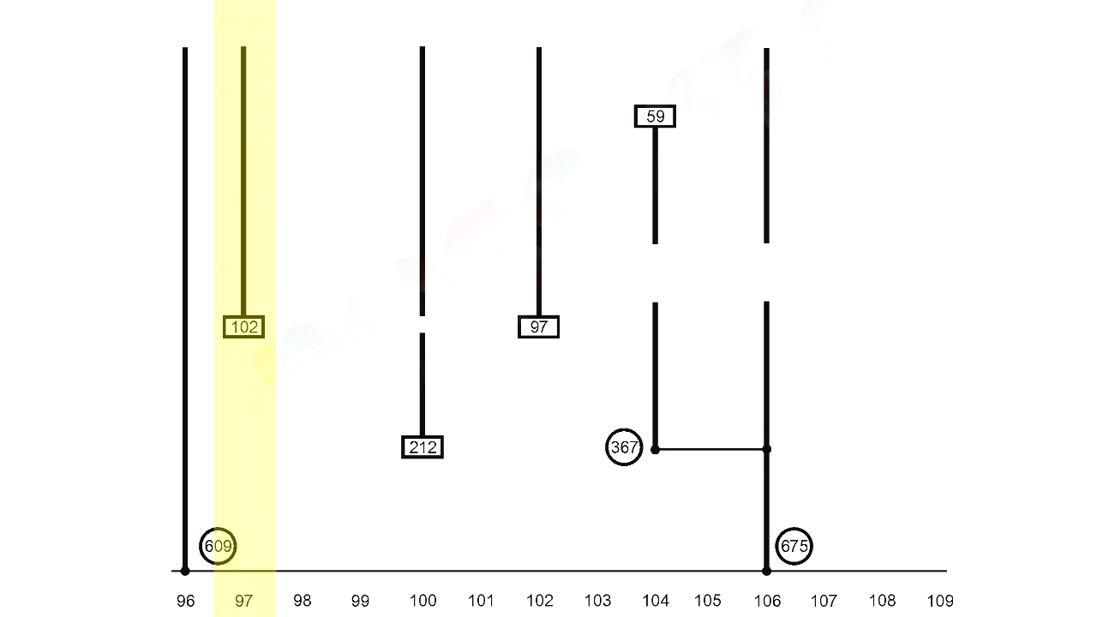
pyautogui.click(538, 326)
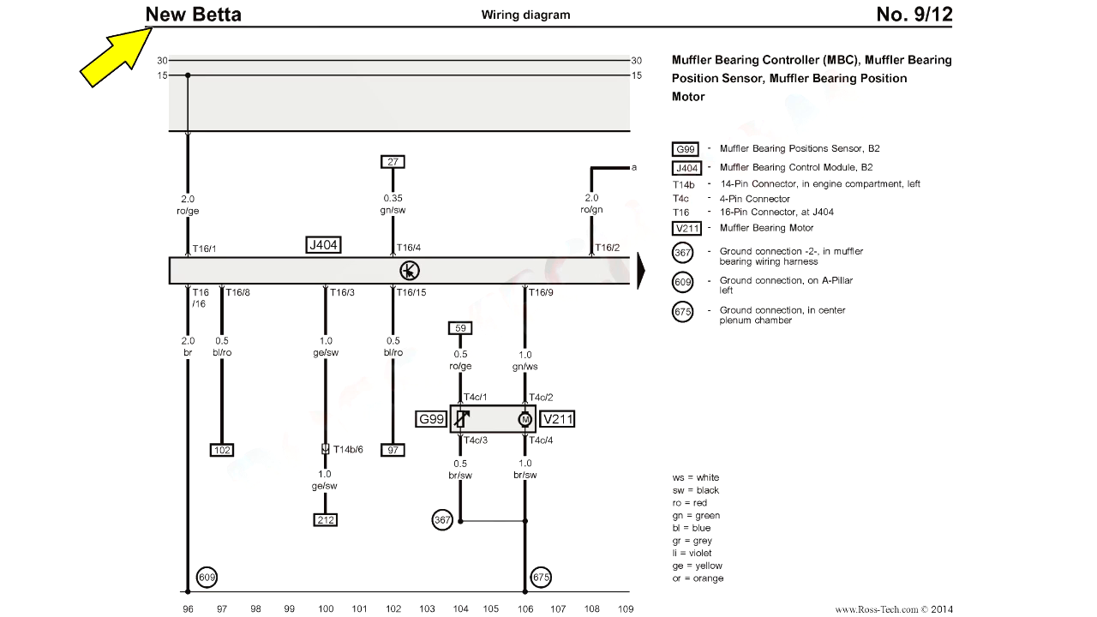
pyautogui.moveTo(835, 64)
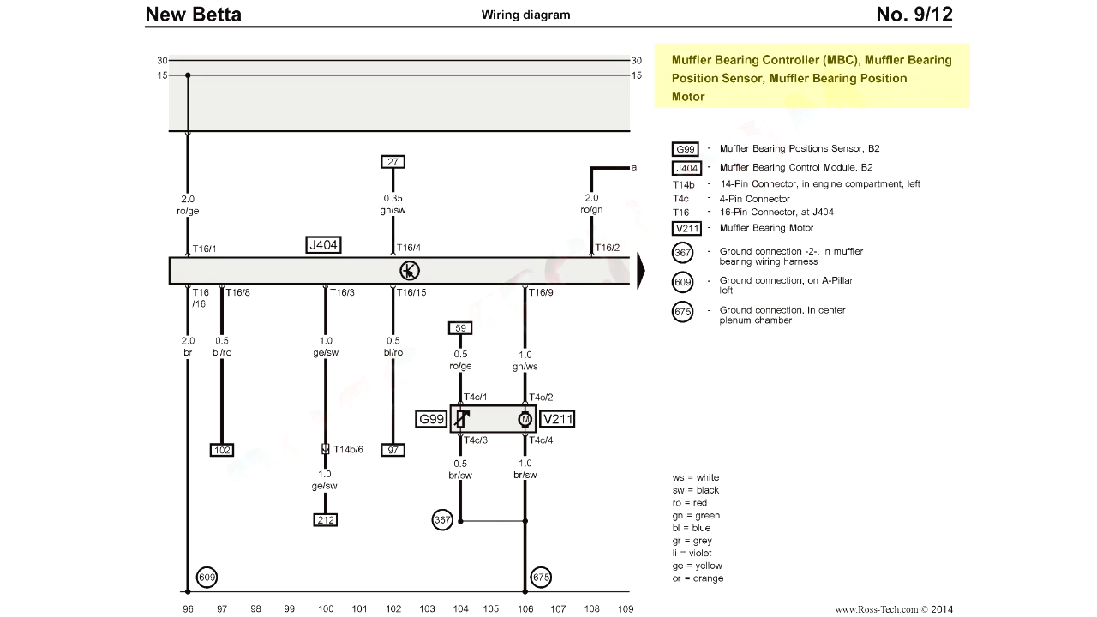
pyautogui.click(810, 77)
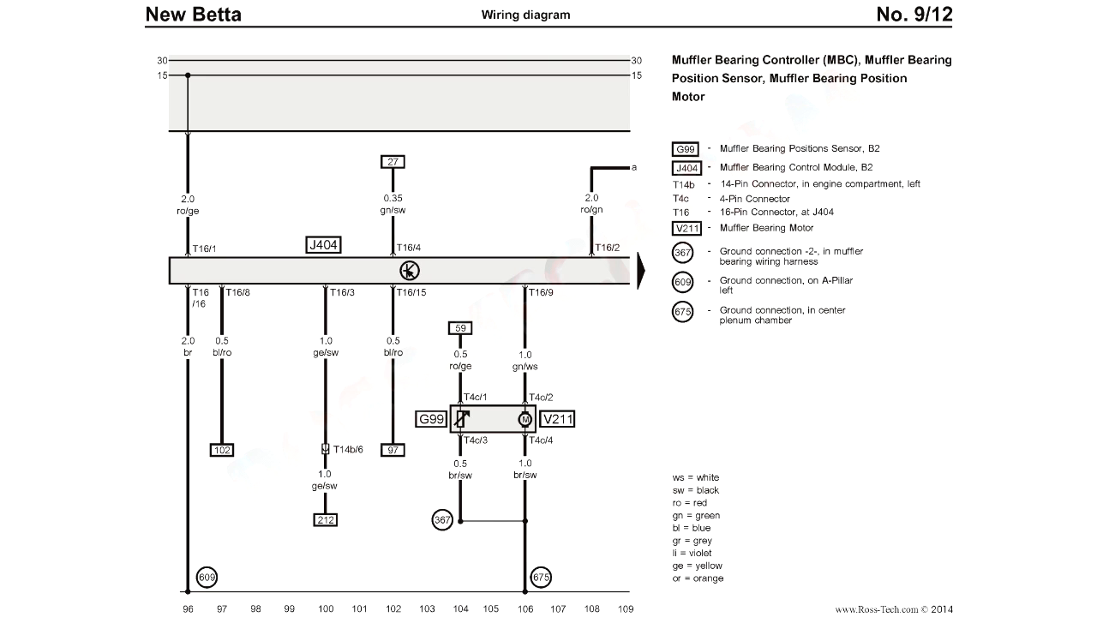